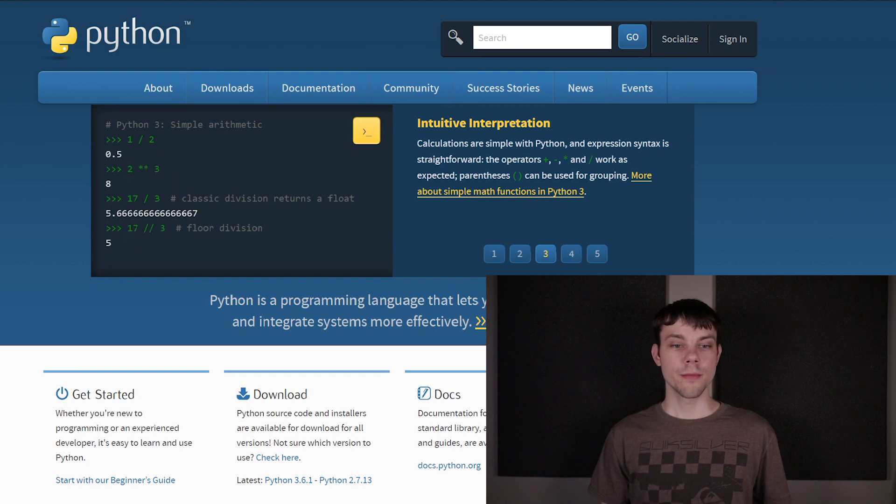
{"action": "double_click", "coordinate": [141, 198]}
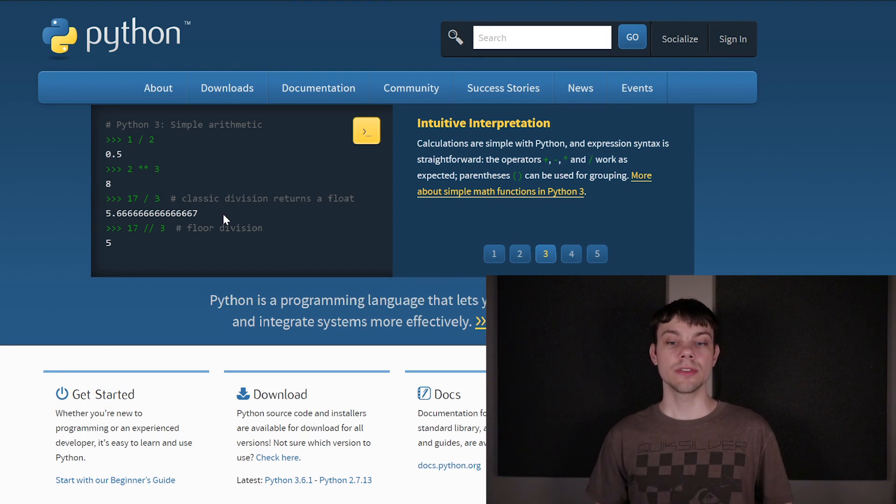
{"action": "mouse_move", "coordinate": [511, 223]}
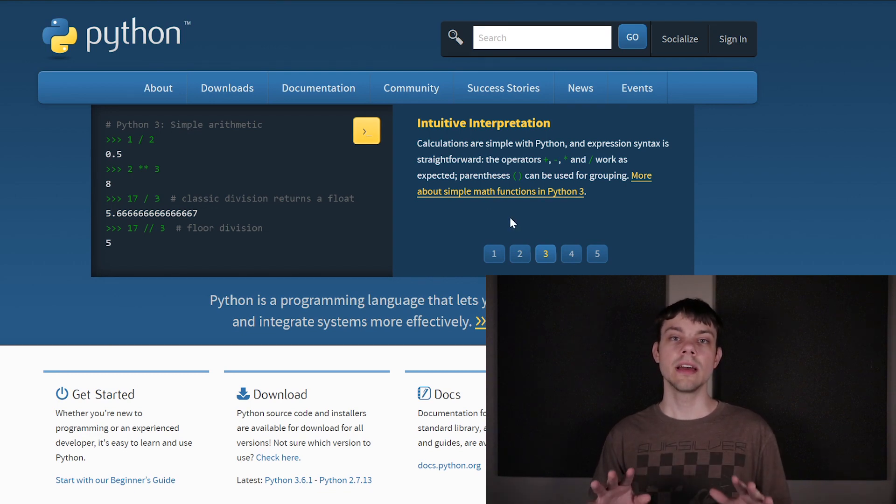